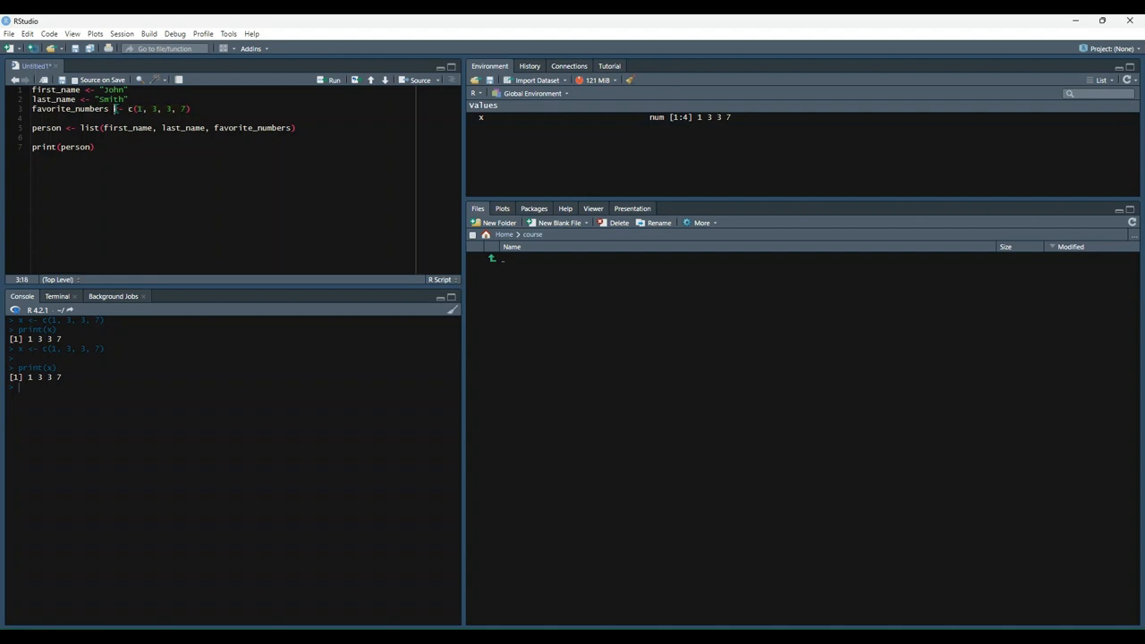
# Step: Run the person list script printing John, Smith and 1 3 3 7, then clear script and console
pyautogui.doubleClick(71, 109)
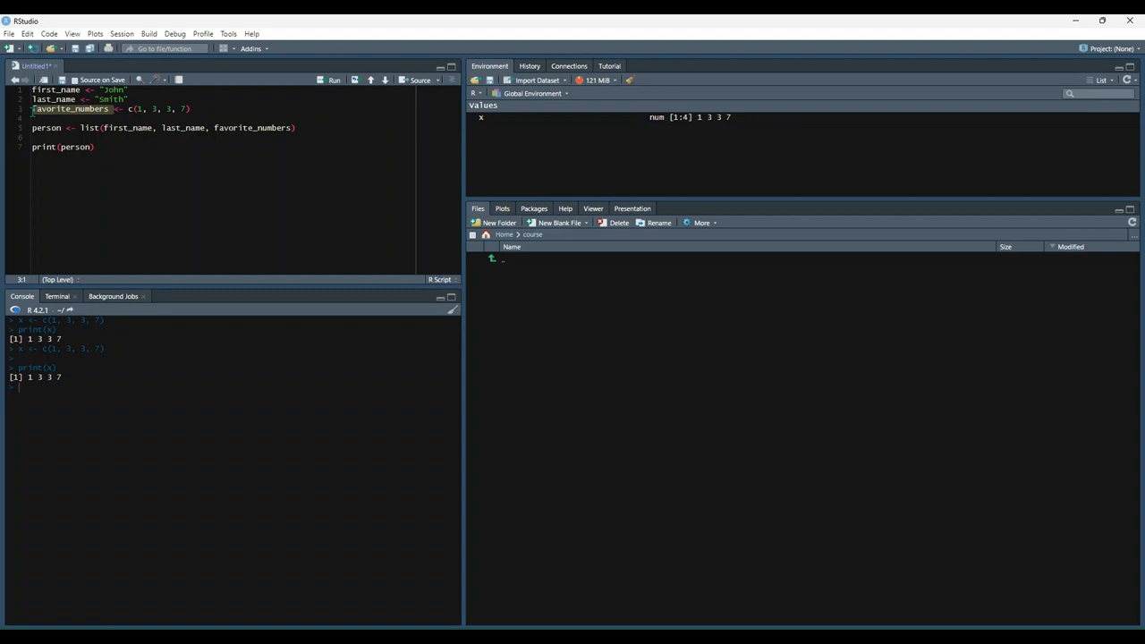
pyautogui.click(46, 127)
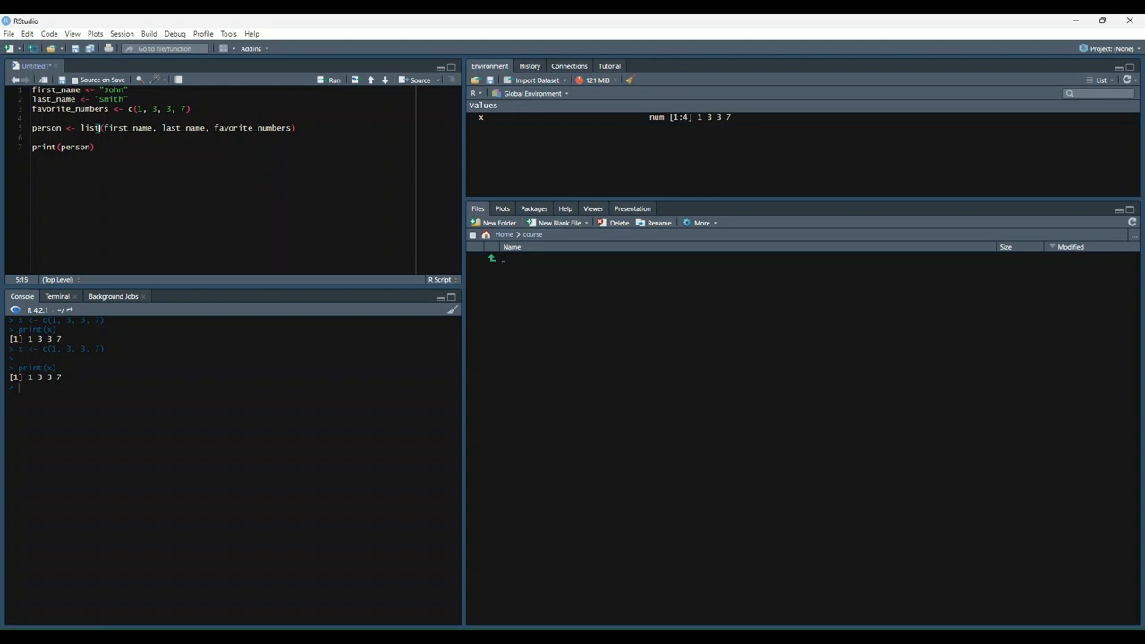
pyautogui.doubleClick(90, 127)
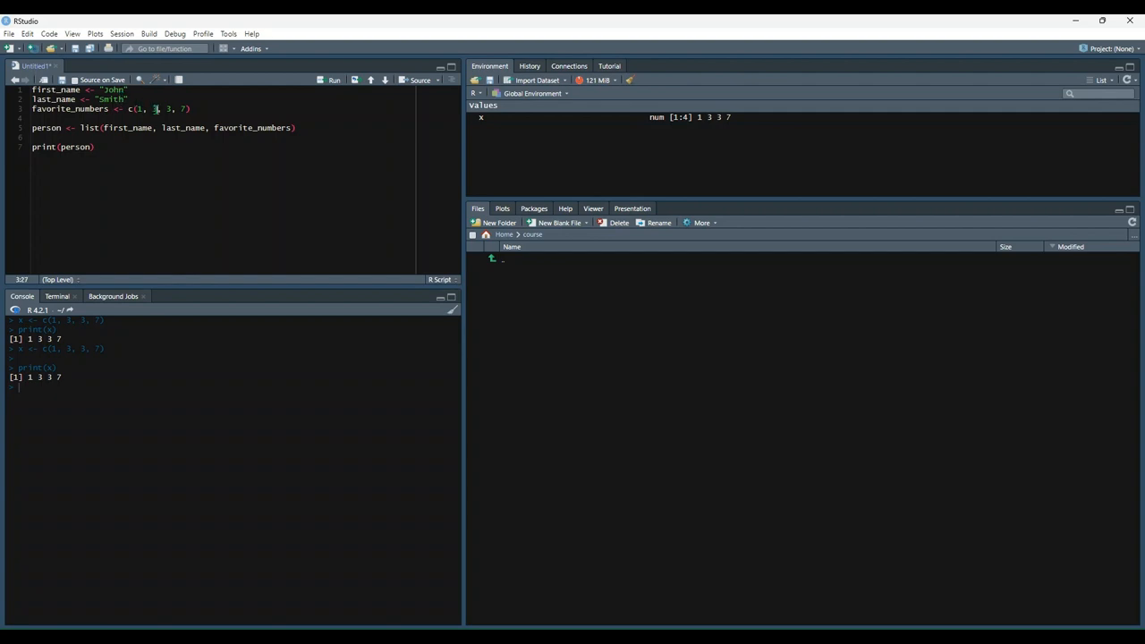
pyautogui.click(195, 108)
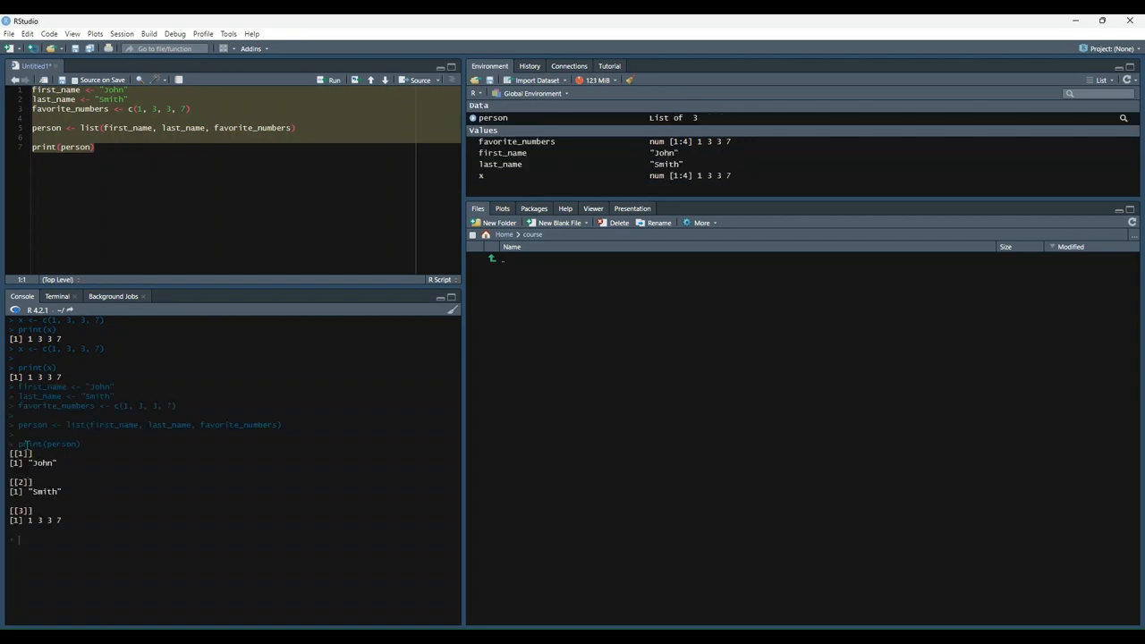
pyautogui.doubleClick(49, 443)
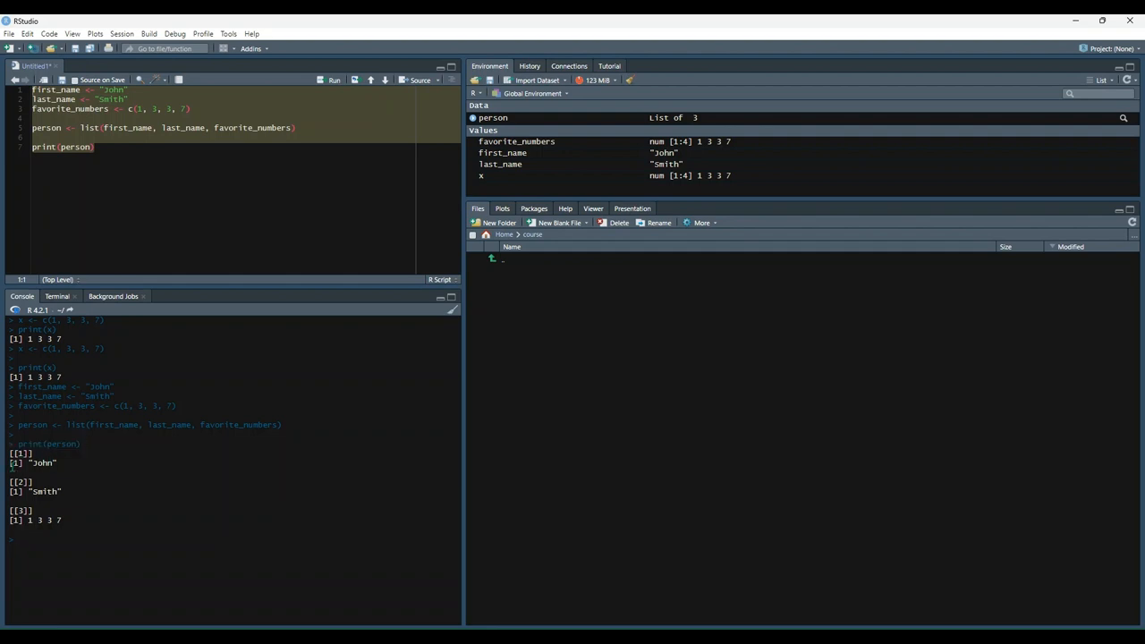
pyautogui.doubleClick(44, 491)
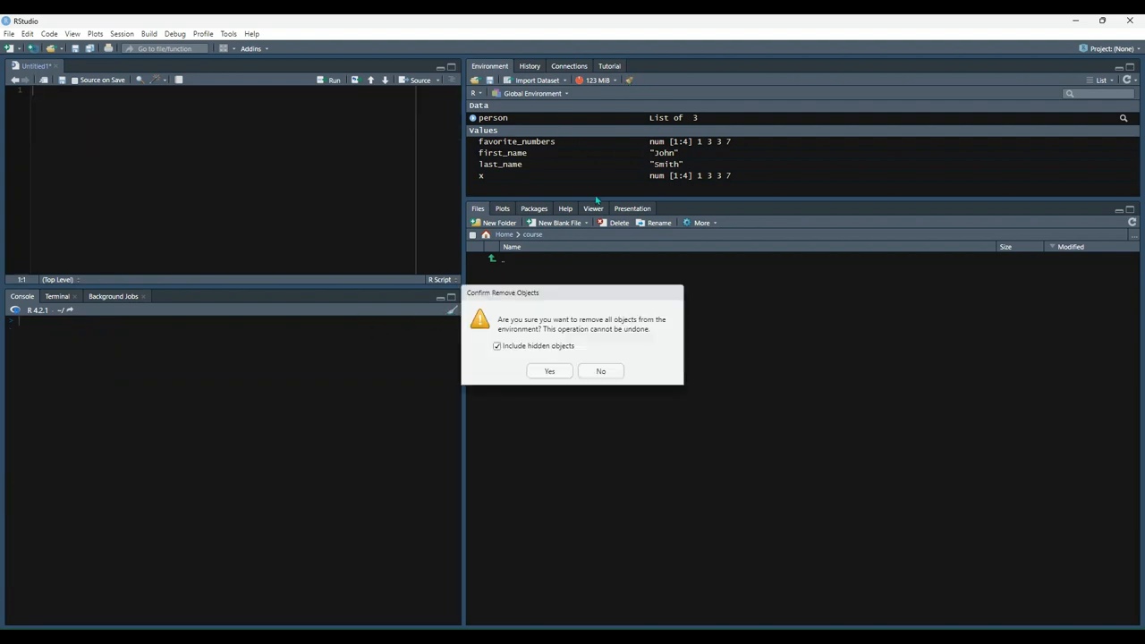
# Step: Remove all environment objects, then build and print a 3-by-4 matrix of 1 3 3 7
pyautogui.click(548, 371)
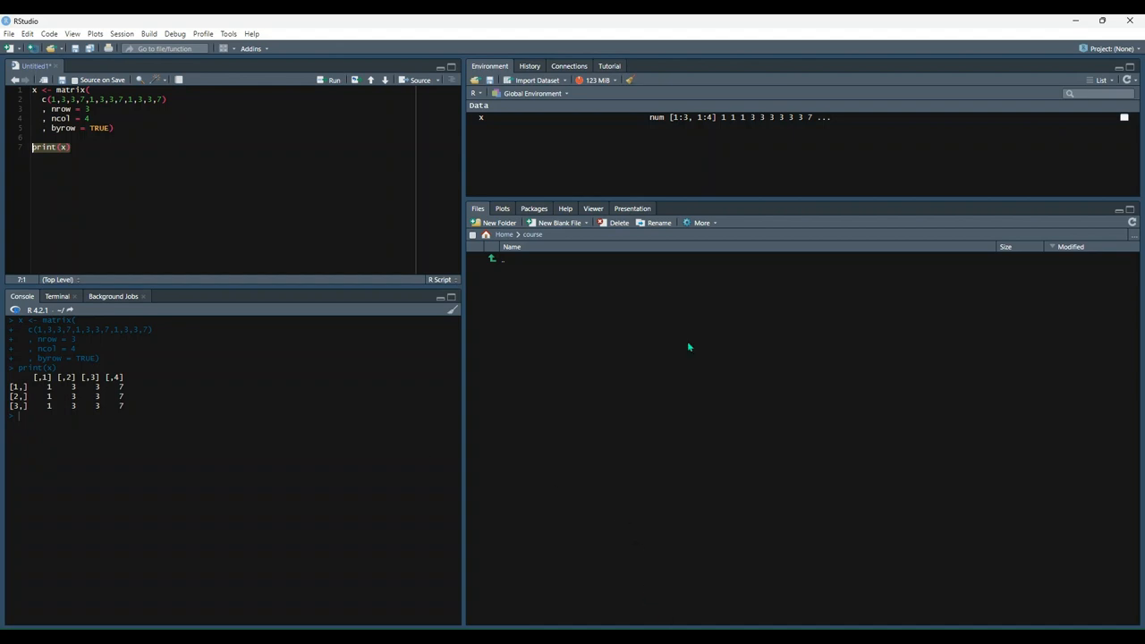
pyautogui.click(71, 147)
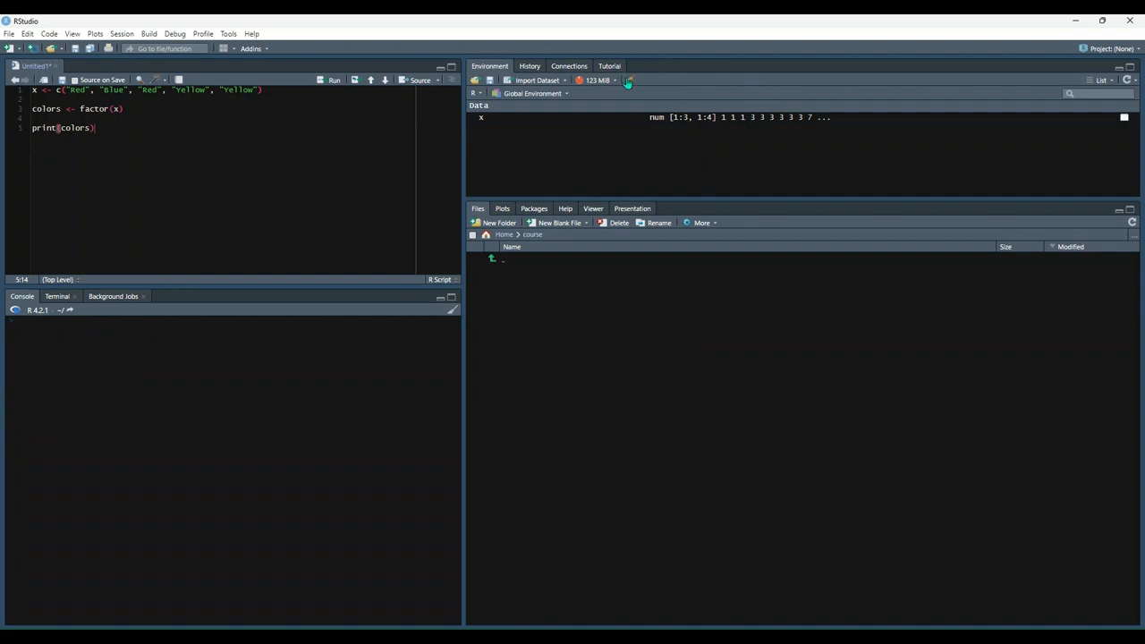
# Step: Clear the environment and run the colors factor lines, printing levels Blue, Red, Yellow
pyautogui.click(629, 80)
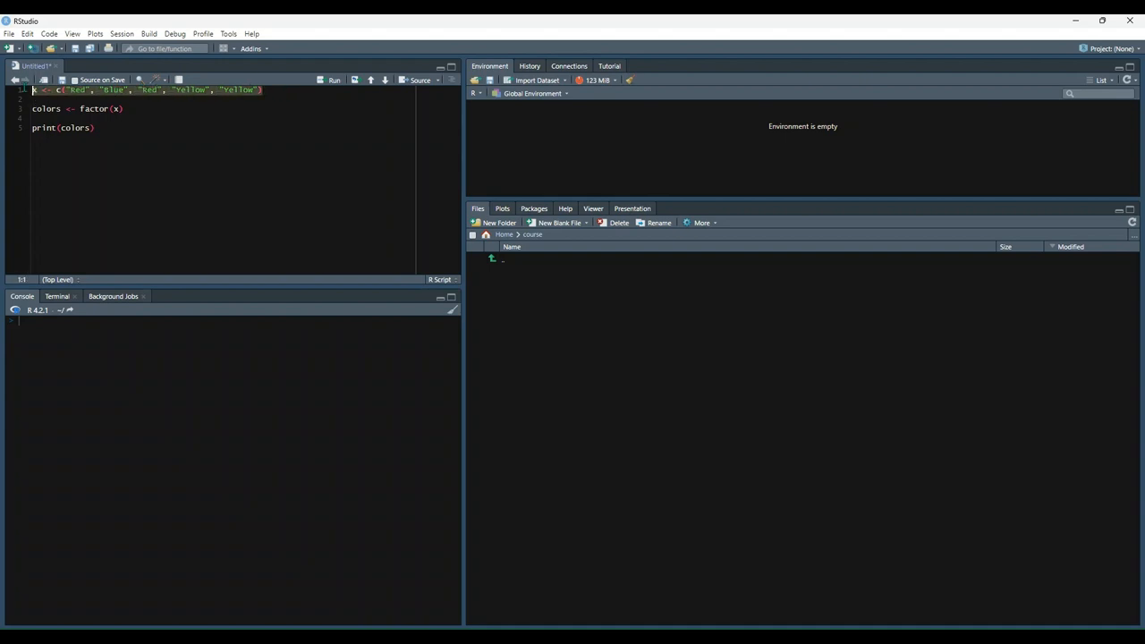
pyautogui.click(333, 80)
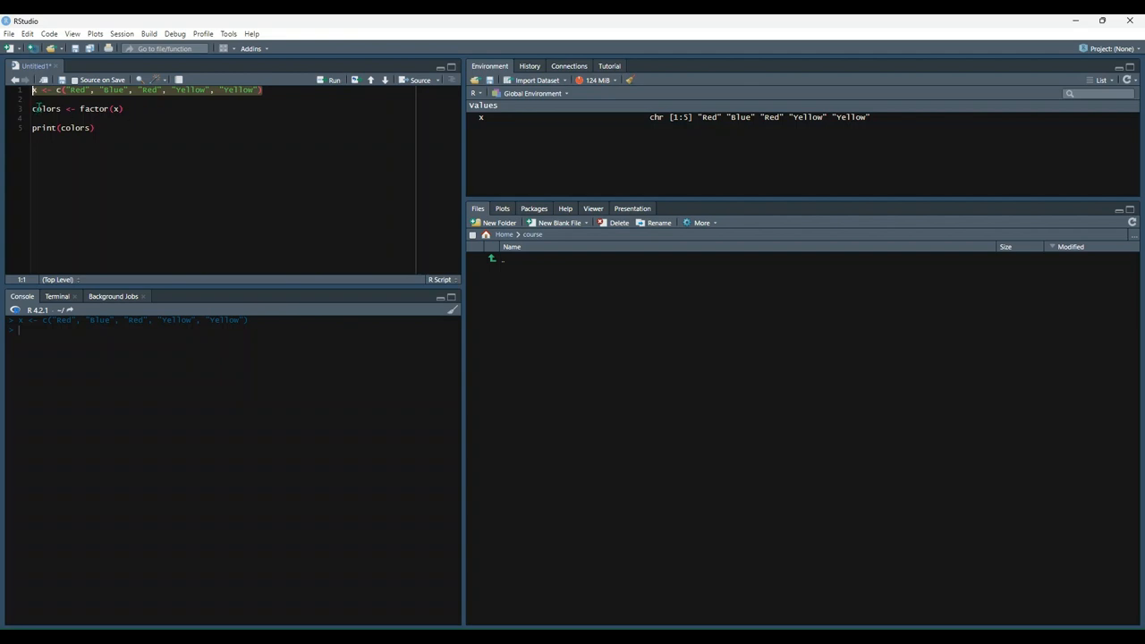
pyautogui.click(83, 109)
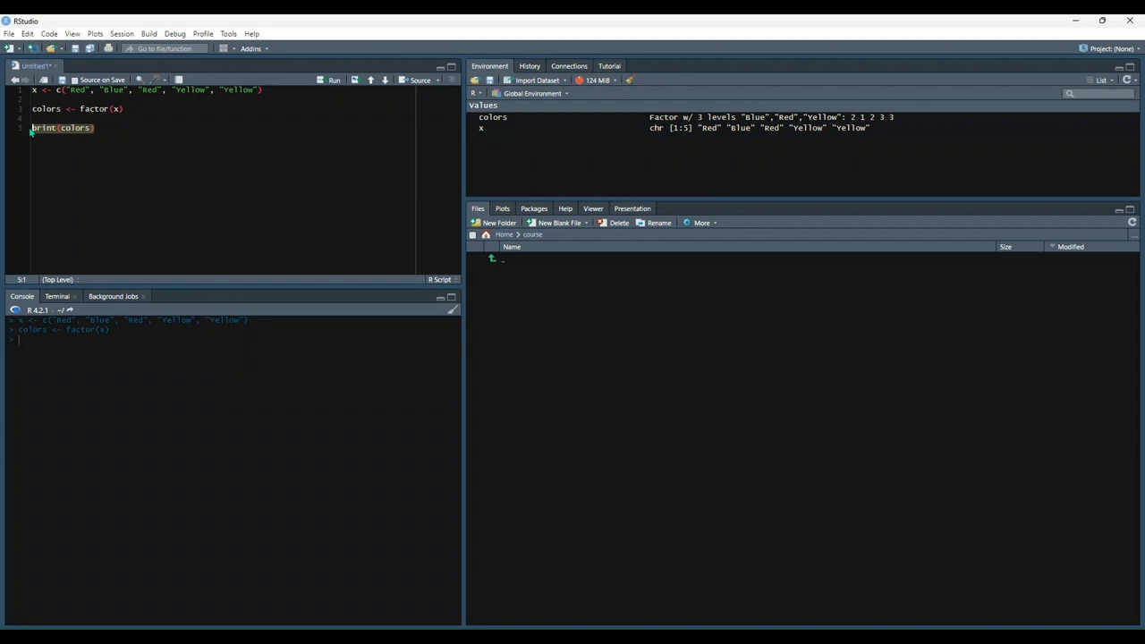
pyautogui.click(334, 80)
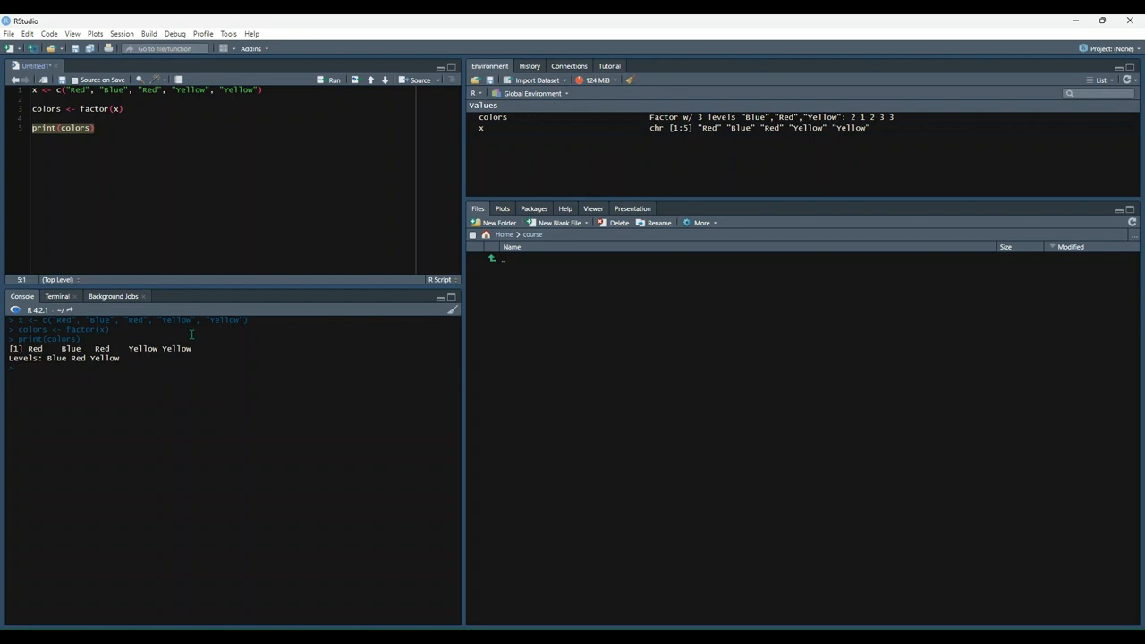
pyautogui.moveTo(657, 581)
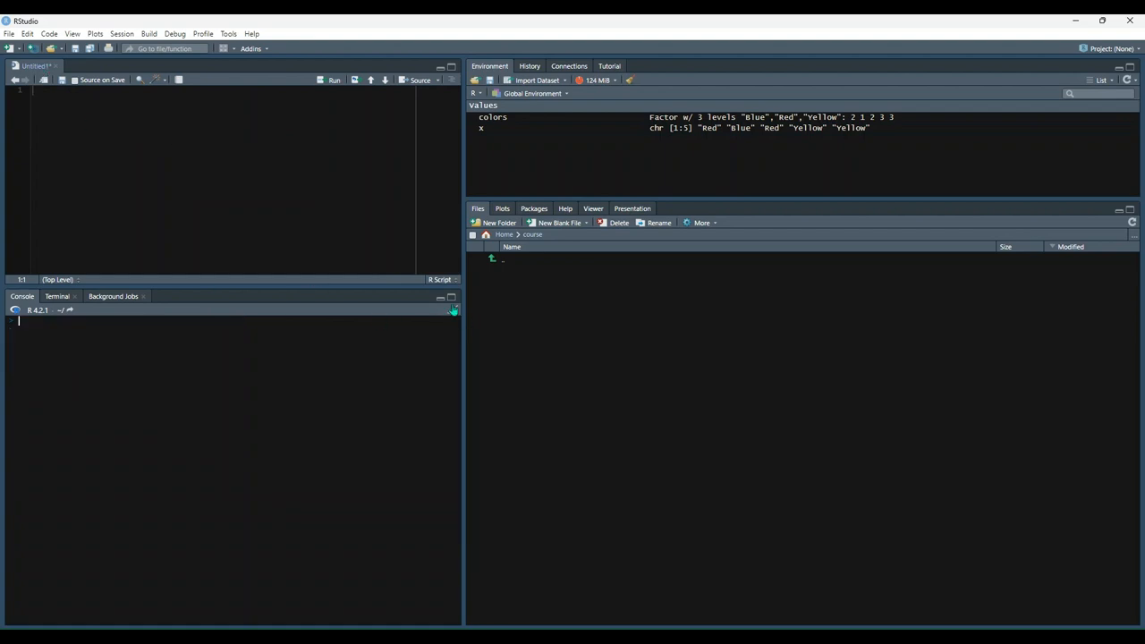
# Step: Clear console and environment, then run the data.frame script showing id 1 John, 2 Jane
pyautogui.click(629, 80)
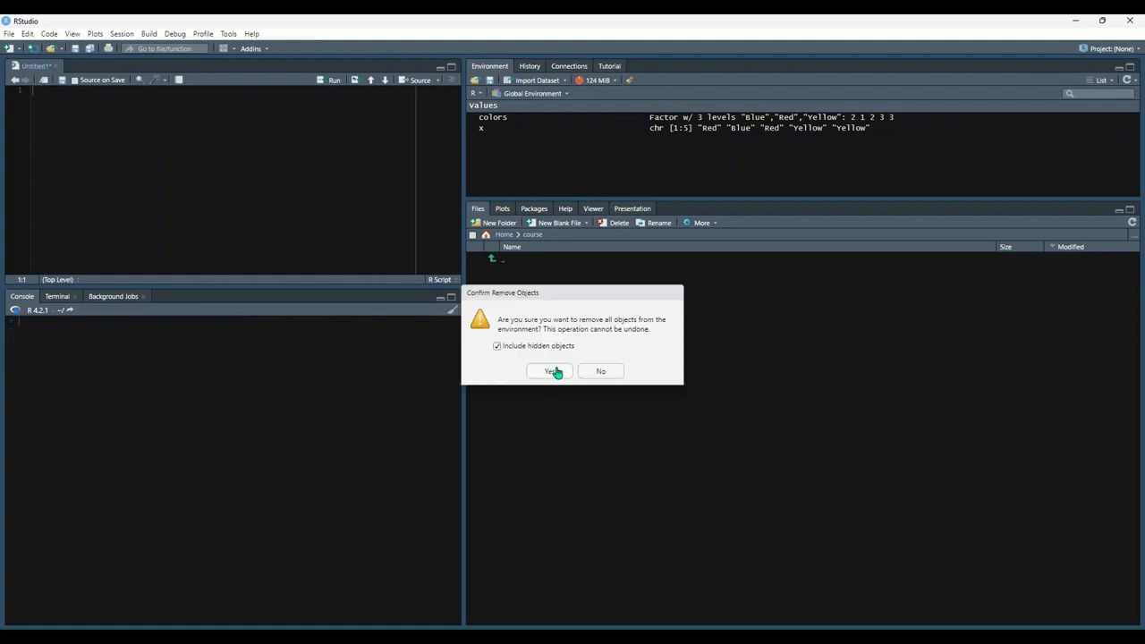
pyautogui.click(549, 371)
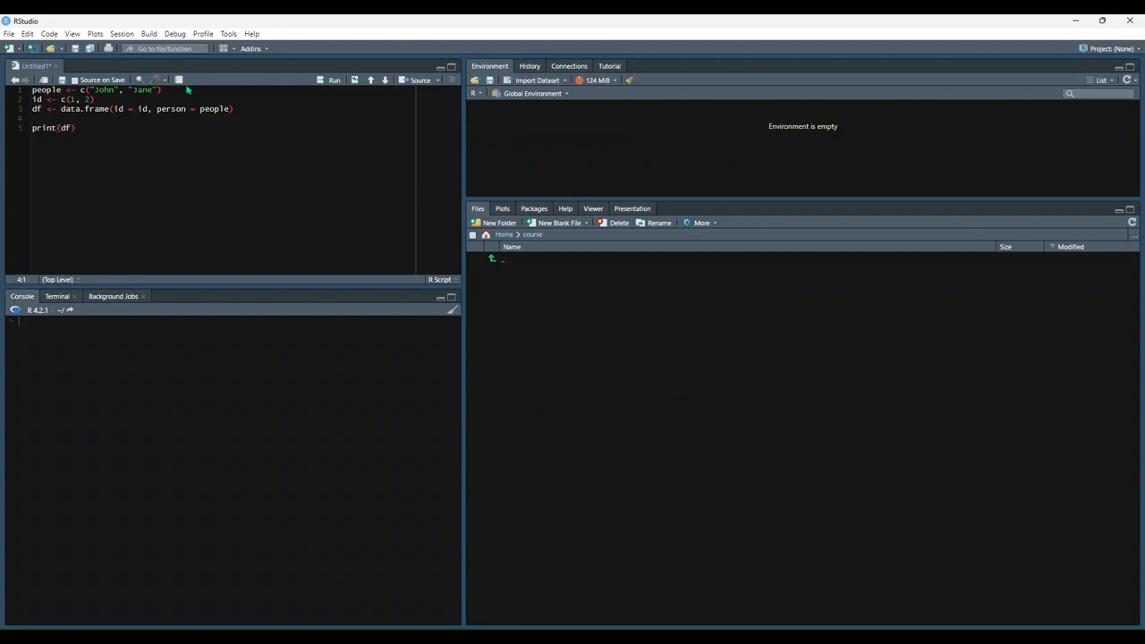
pyautogui.click(164, 90)
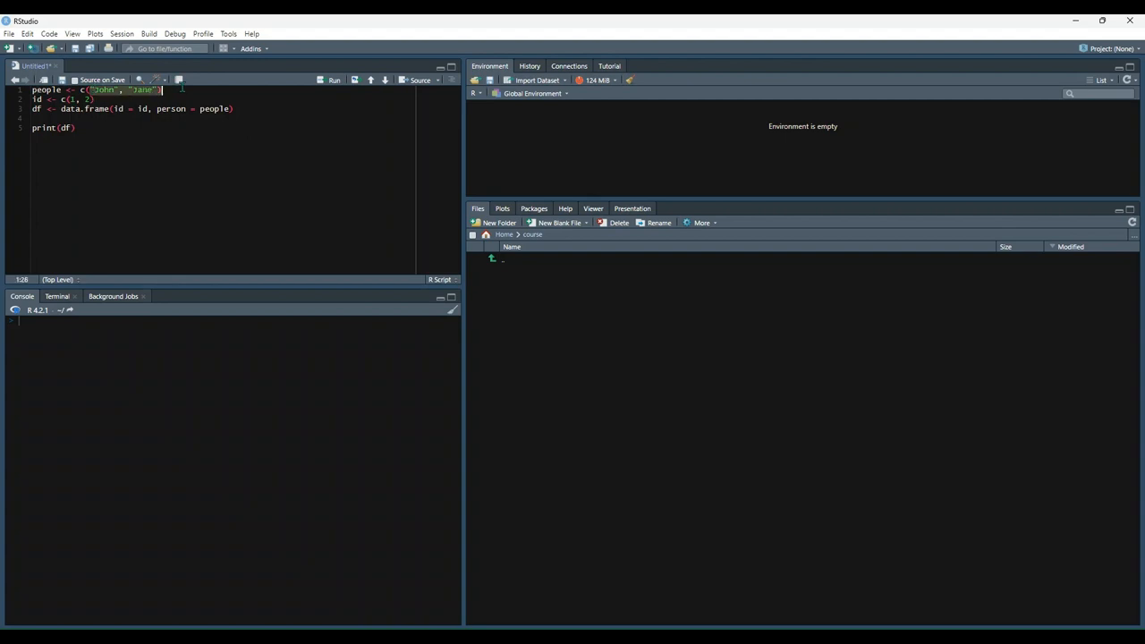
pyautogui.click(35, 98)
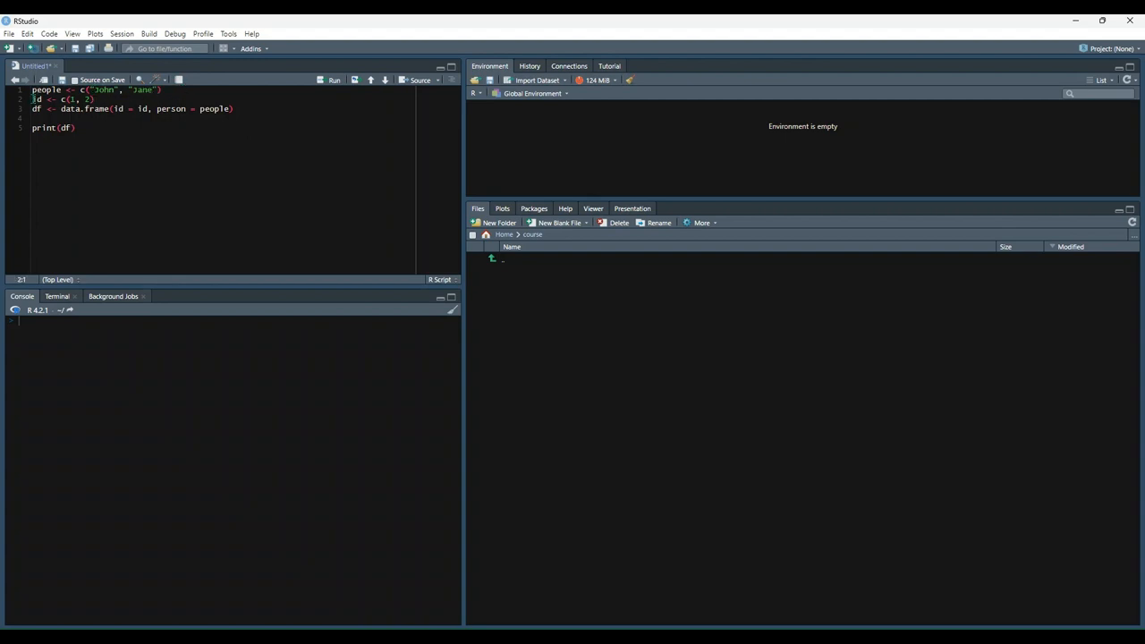
pyautogui.click(63, 99)
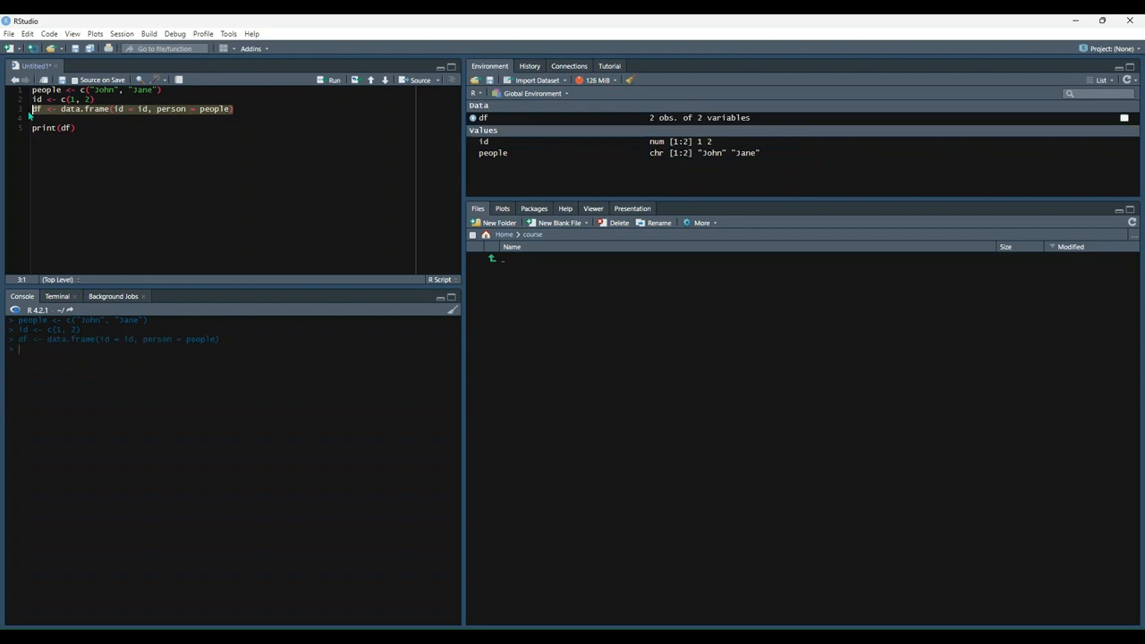
pyautogui.moveTo(134, 167)
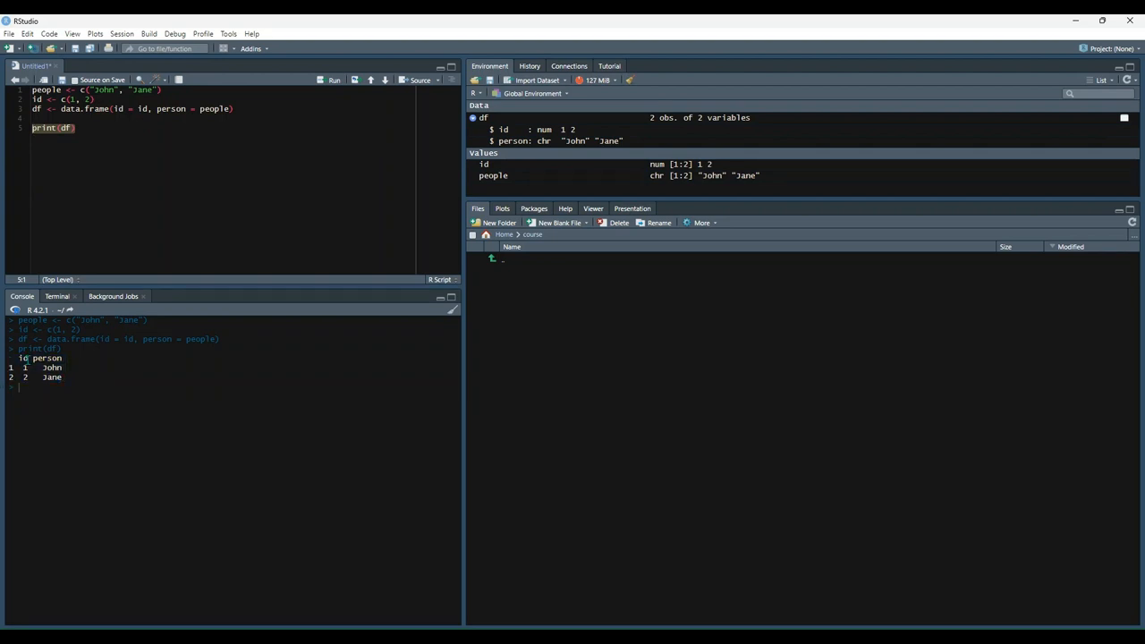
pyautogui.doubleClick(22, 358)
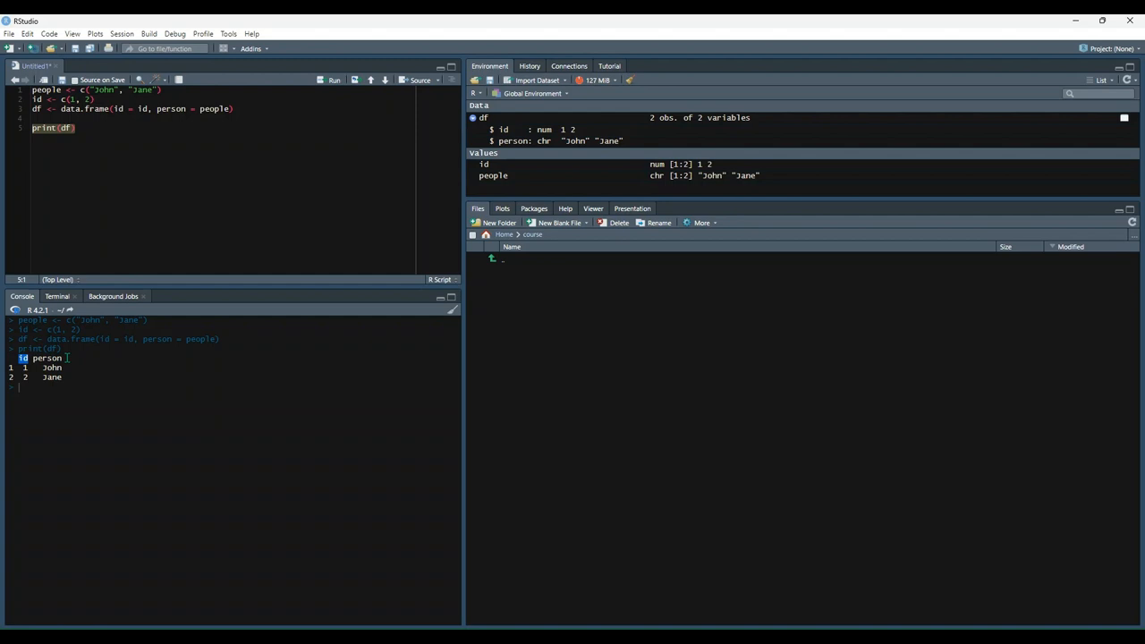
pyautogui.moveTo(682, 347)
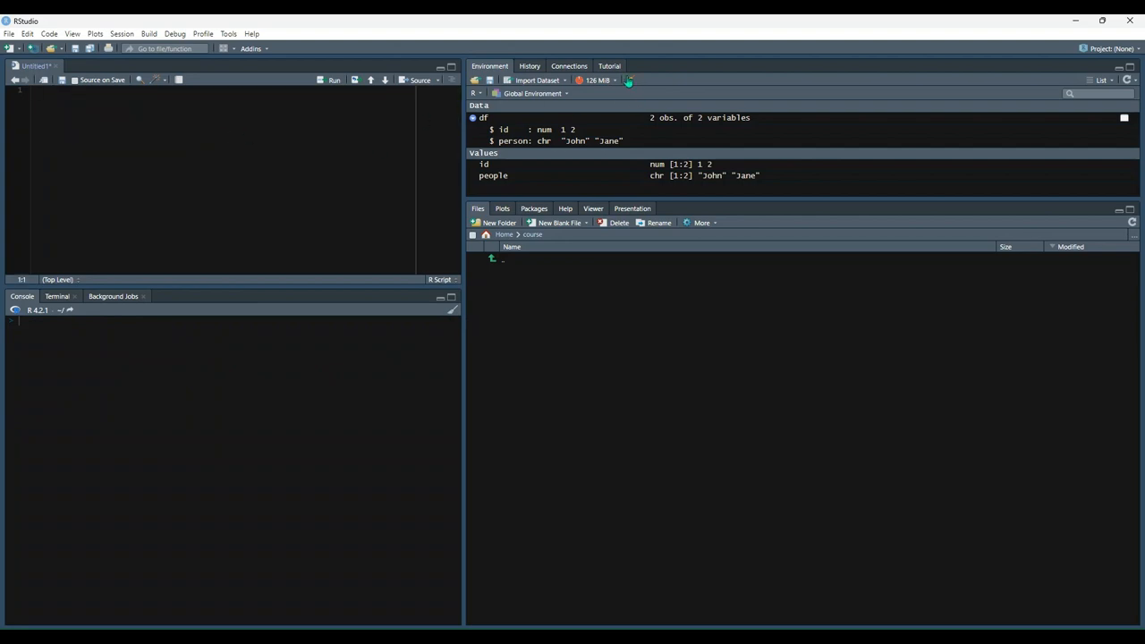
# Step: Remove all objects, then run the array script with dim c(1,4,3) and print x
pyautogui.click(629, 80)
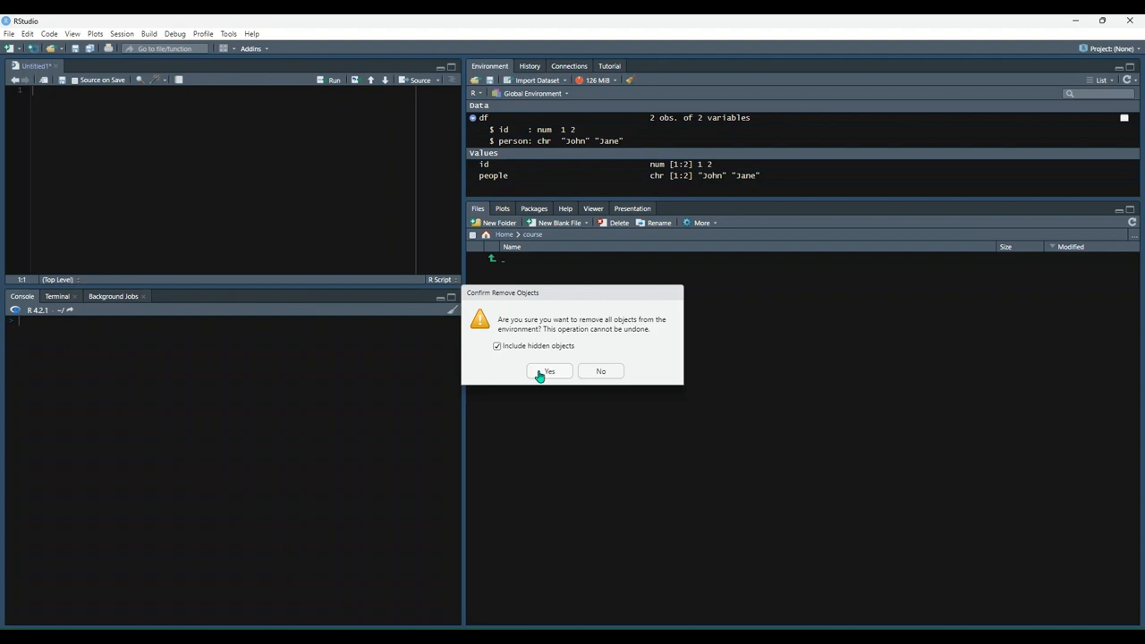
pyautogui.click(548, 371)
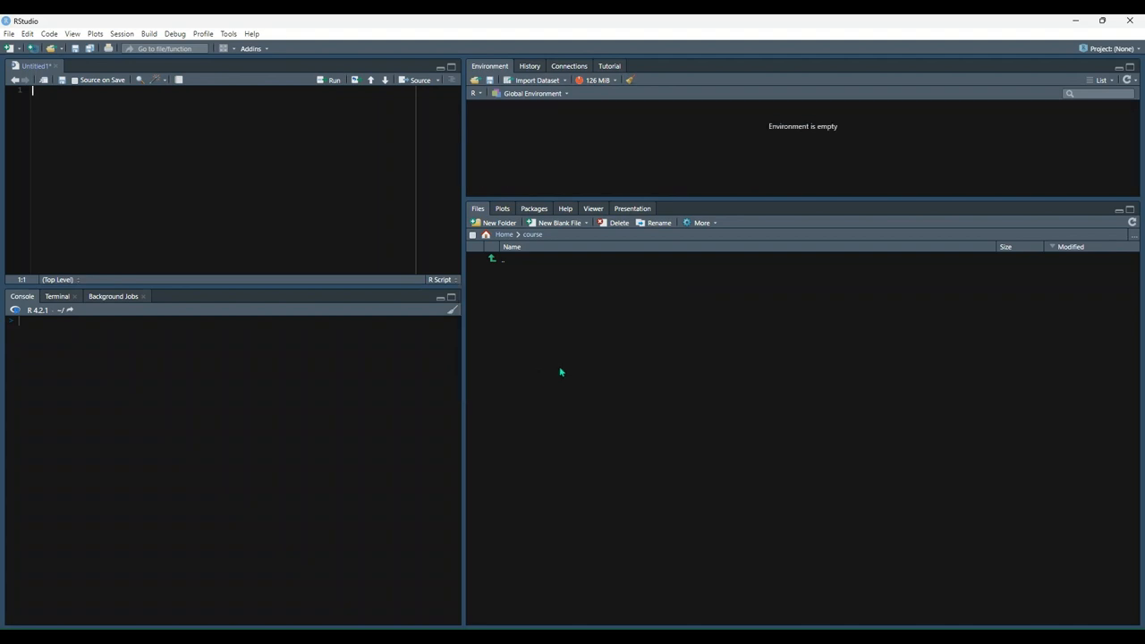
pyautogui.moveTo(633, 358)
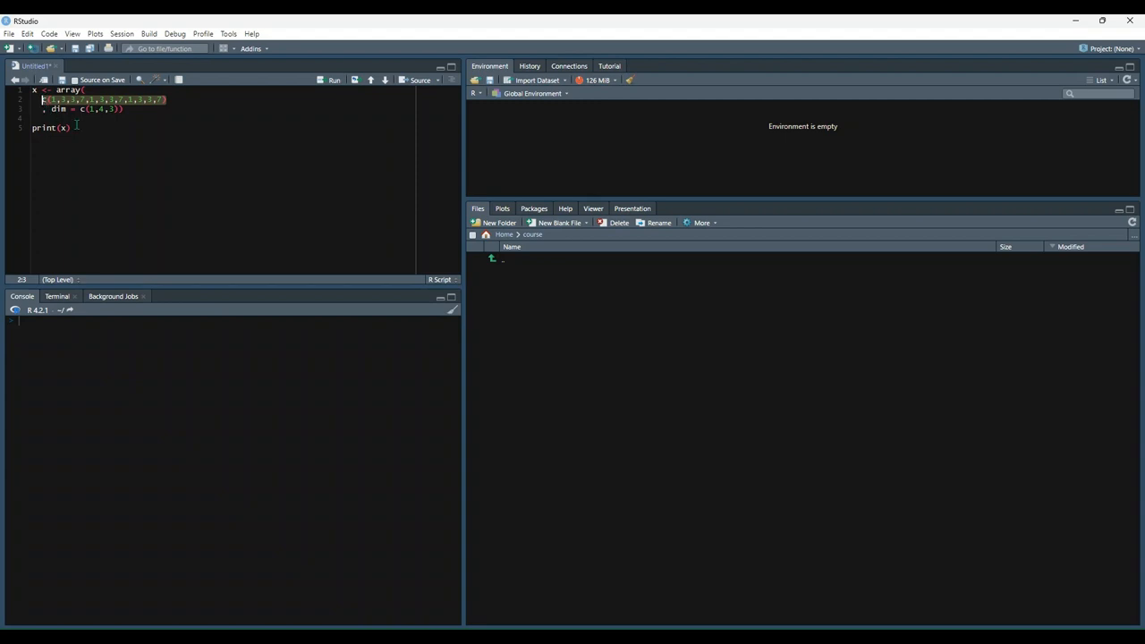
pyautogui.click(334, 80)
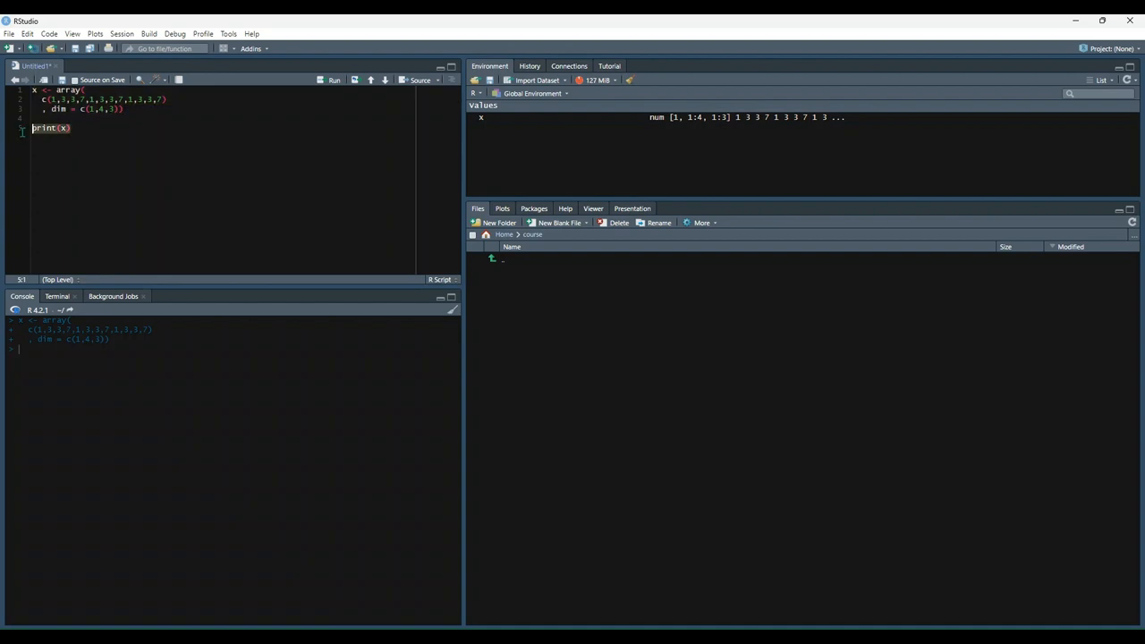
pyautogui.click(333, 79)
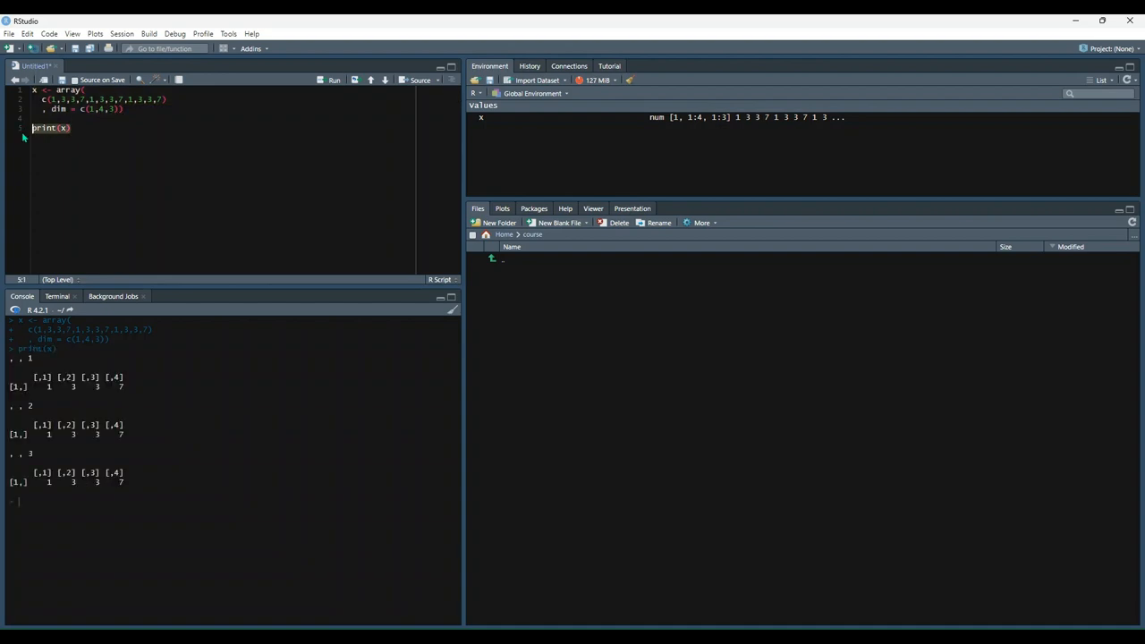